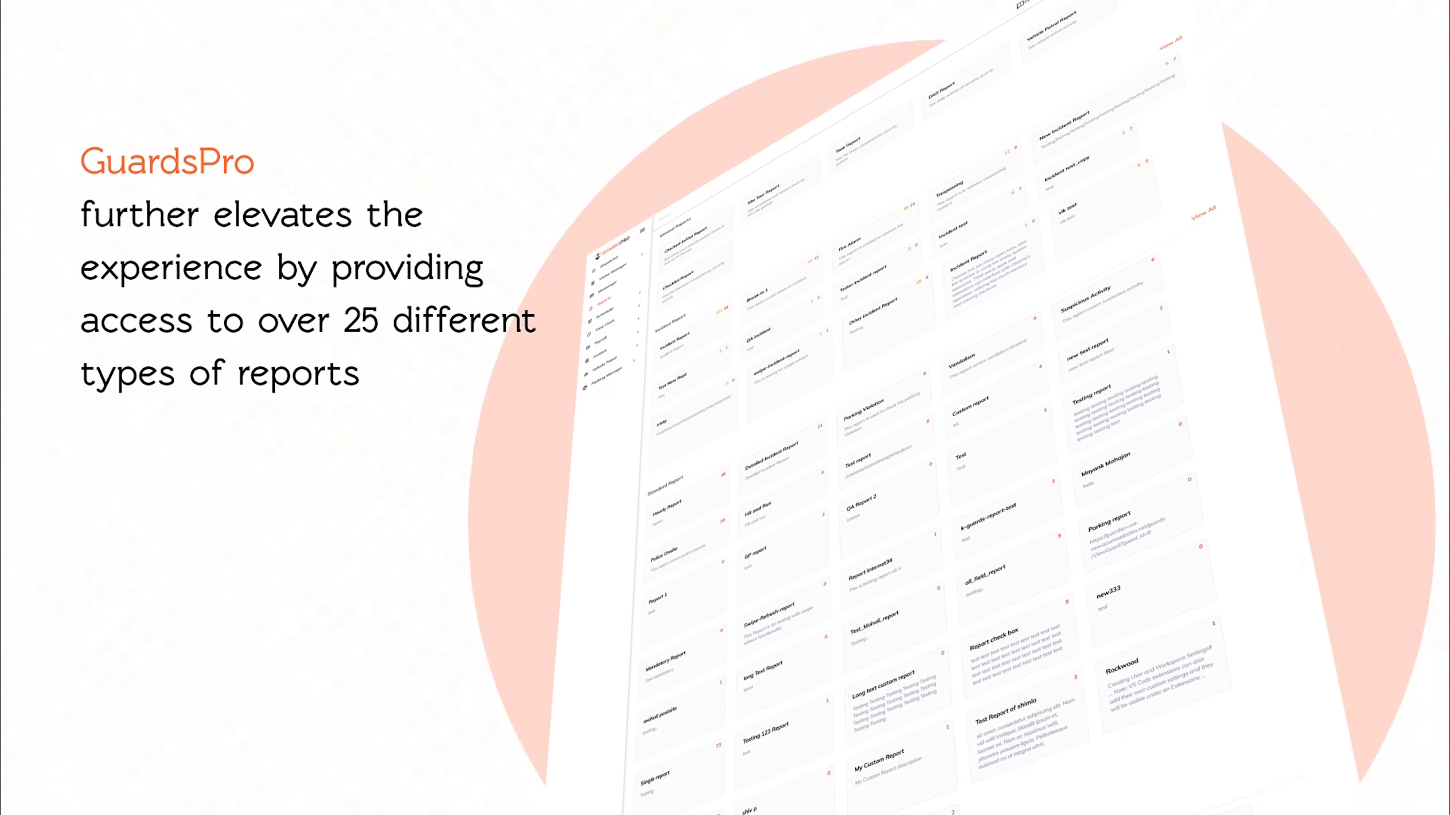
scroll("down", 3)
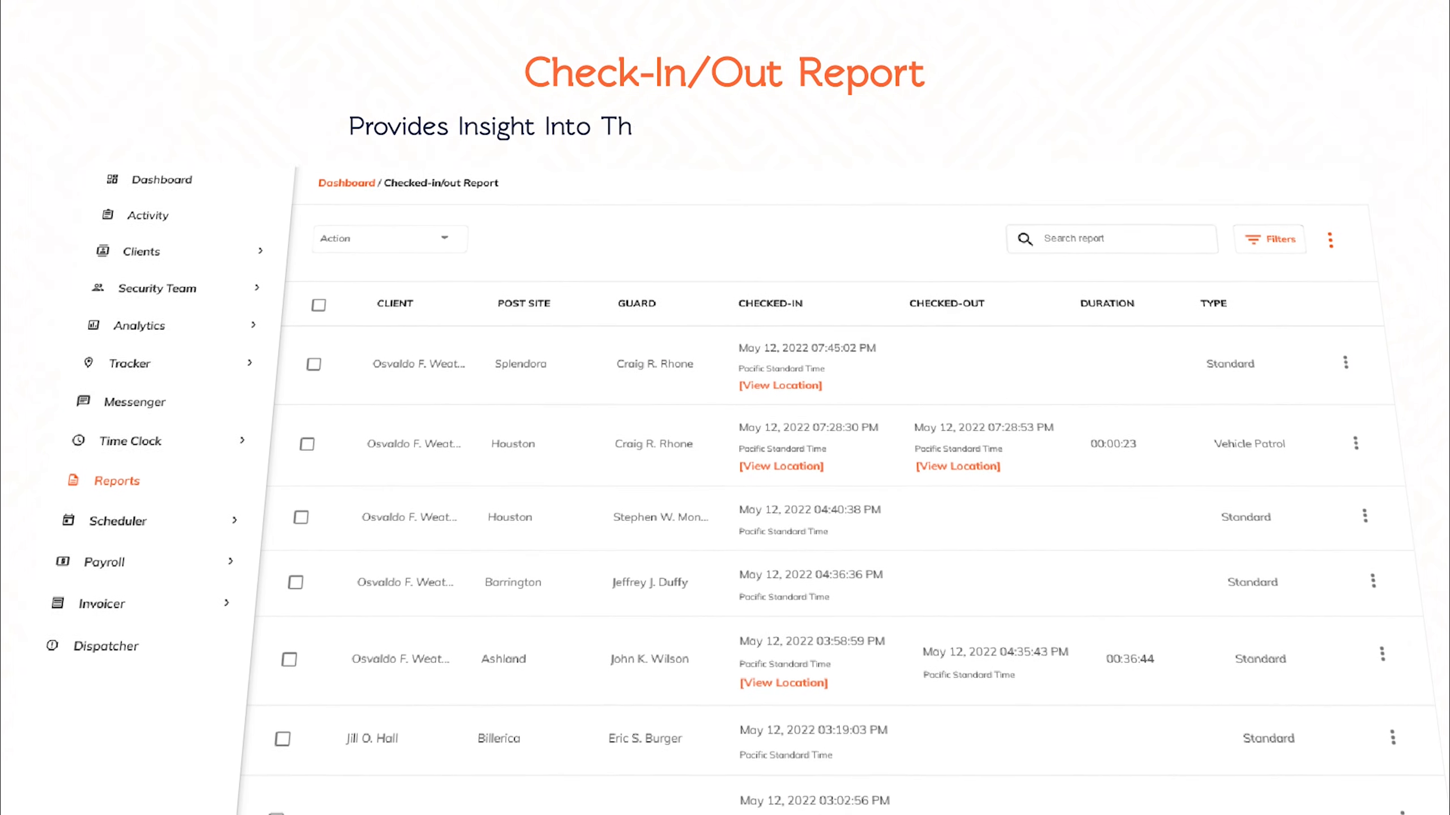
scroll("down", 3)
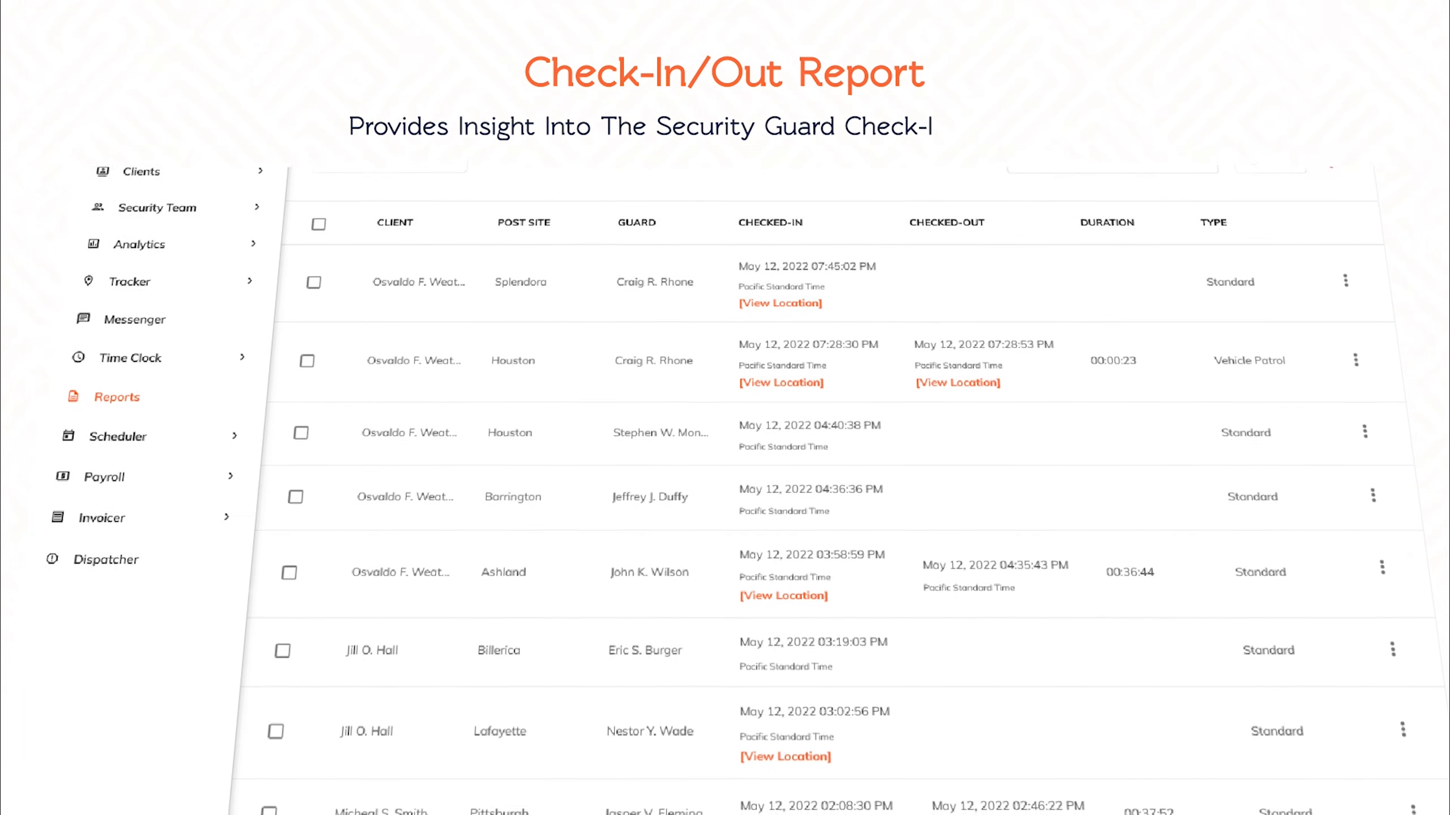
scroll("down", 3)
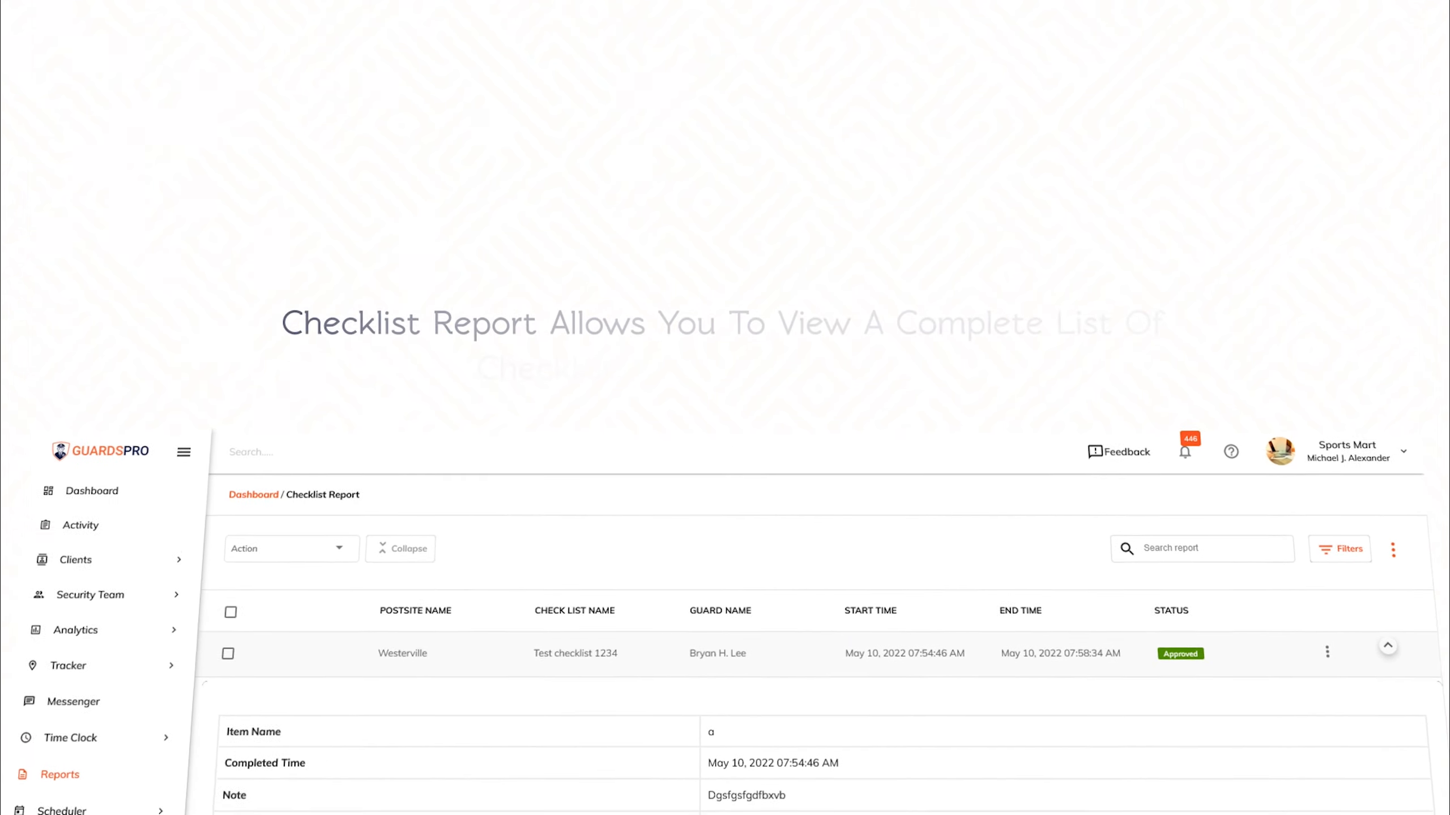
scroll("down", 3)
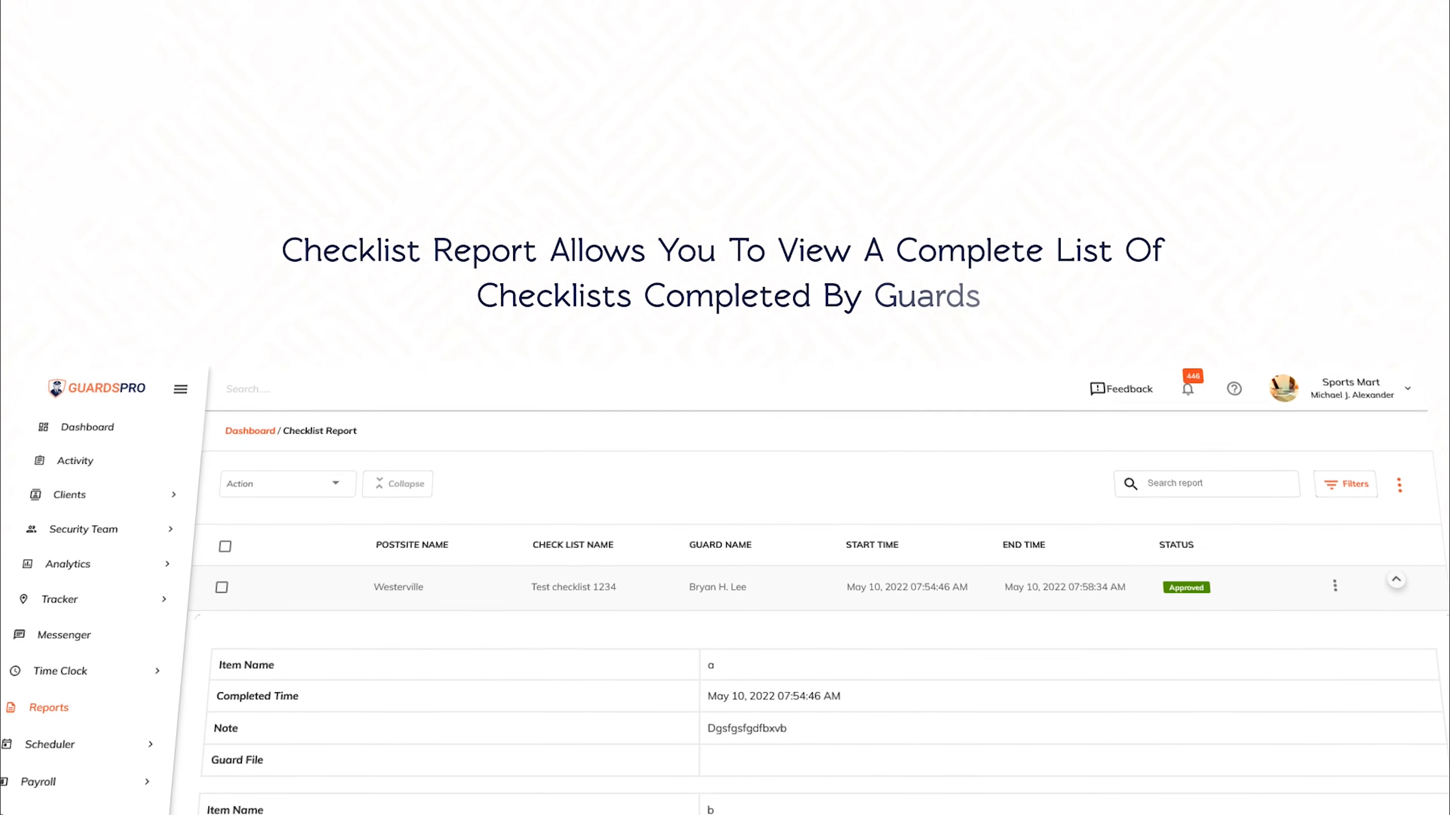
scroll("down", 3)
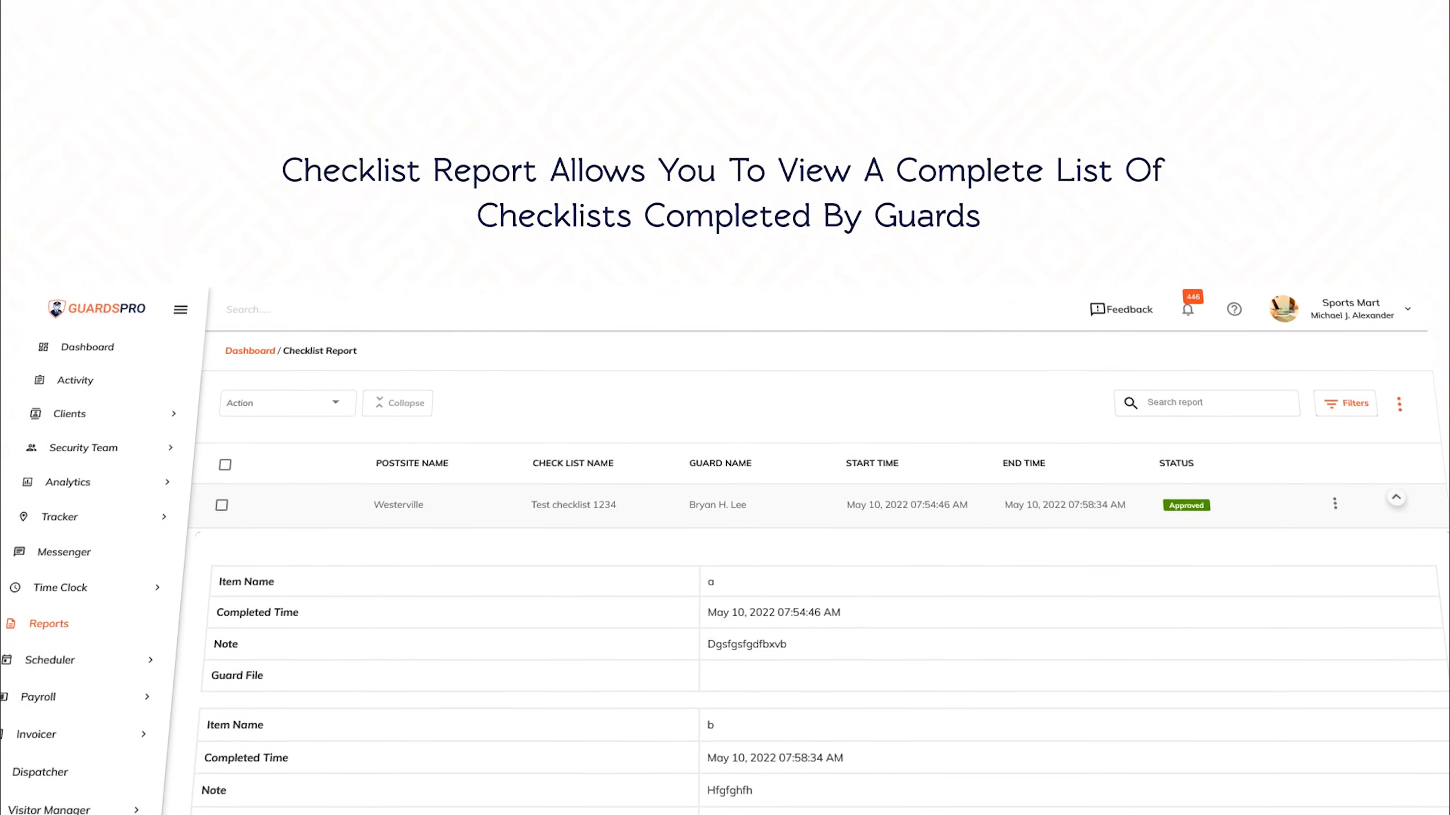